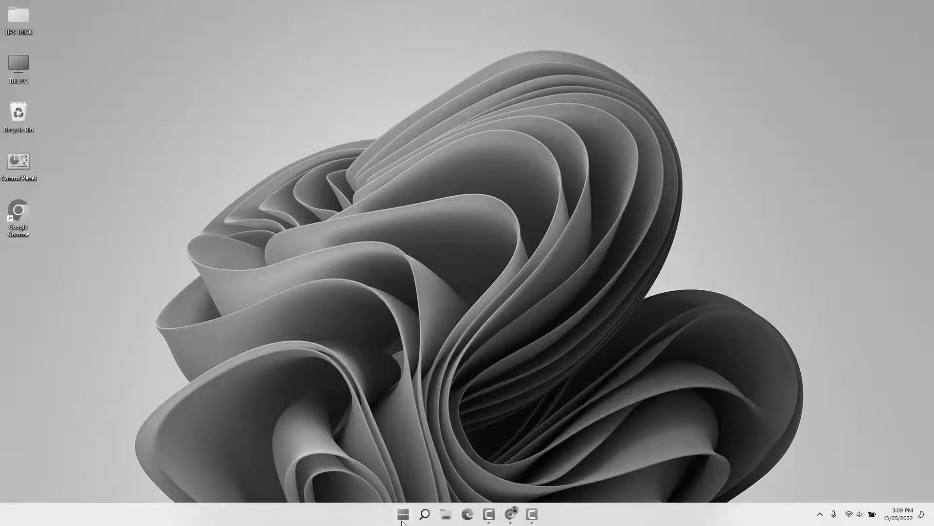
Step: Bring up the Start button's quick link menu to reach Settings
right_click(403, 514)
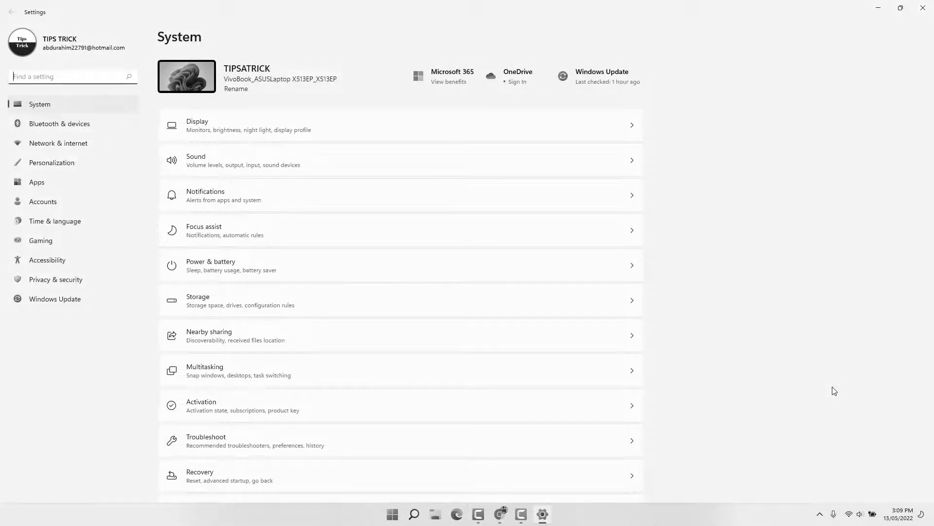
mouse_move(57, 310)
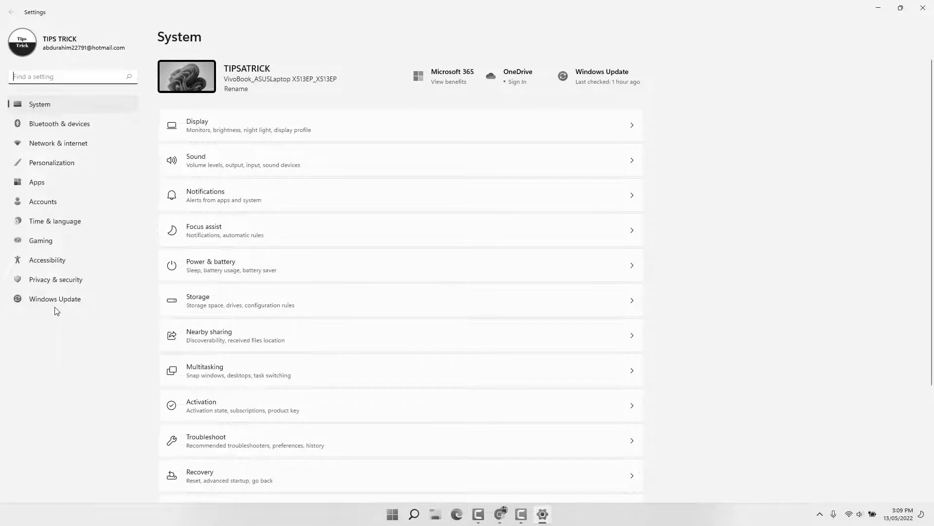
click(46, 260)
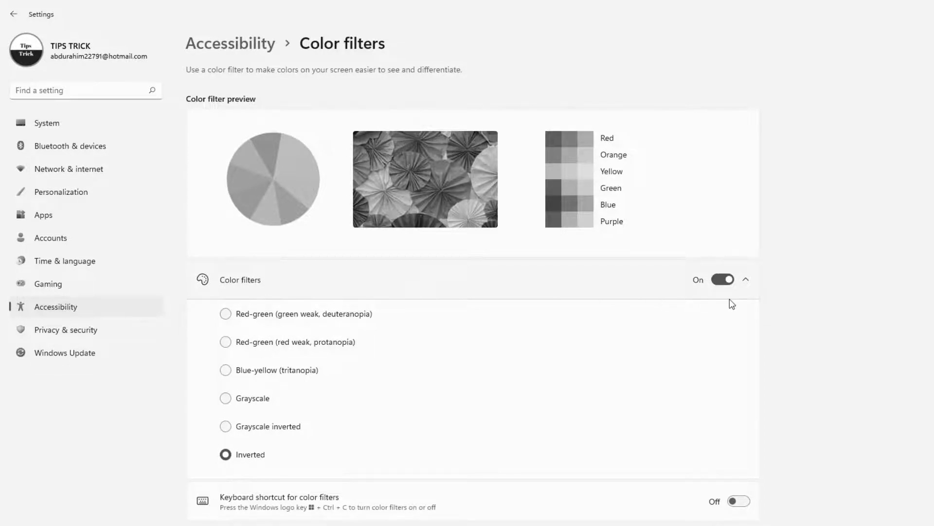
mouse_move(727, 300)
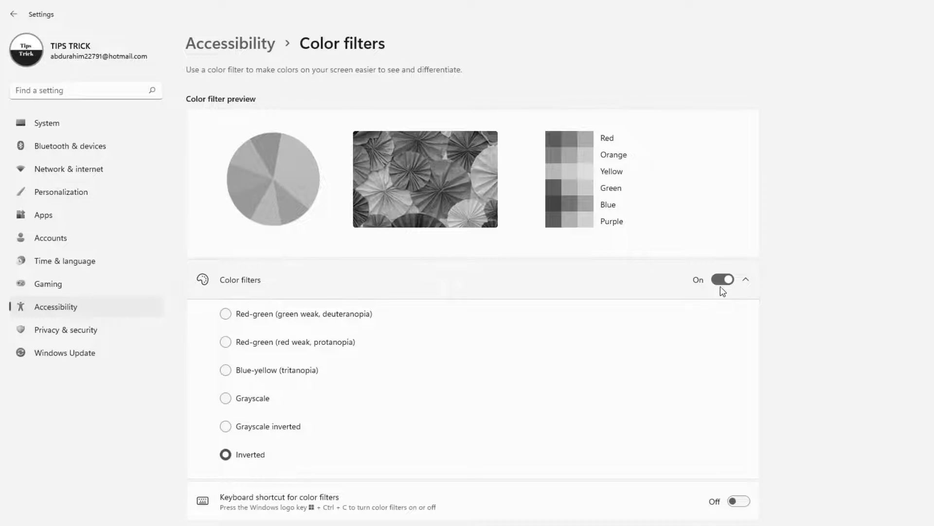
Step: Switch Color filters to Off, restoring full color, and close the This PC window
click(722, 279)
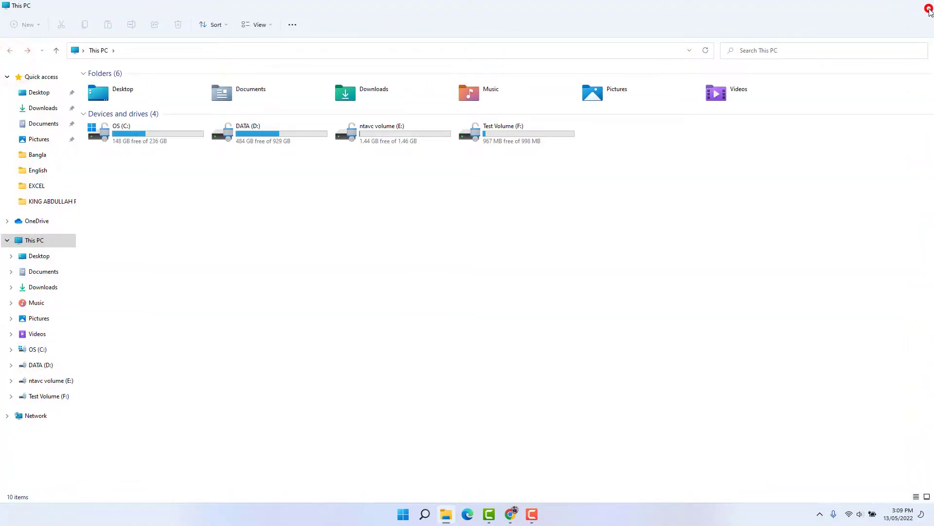
click(928, 11)
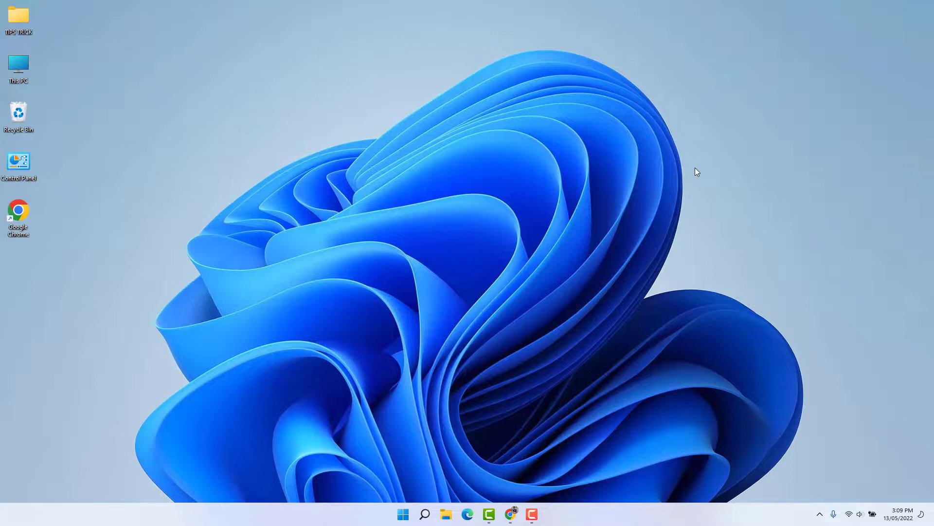